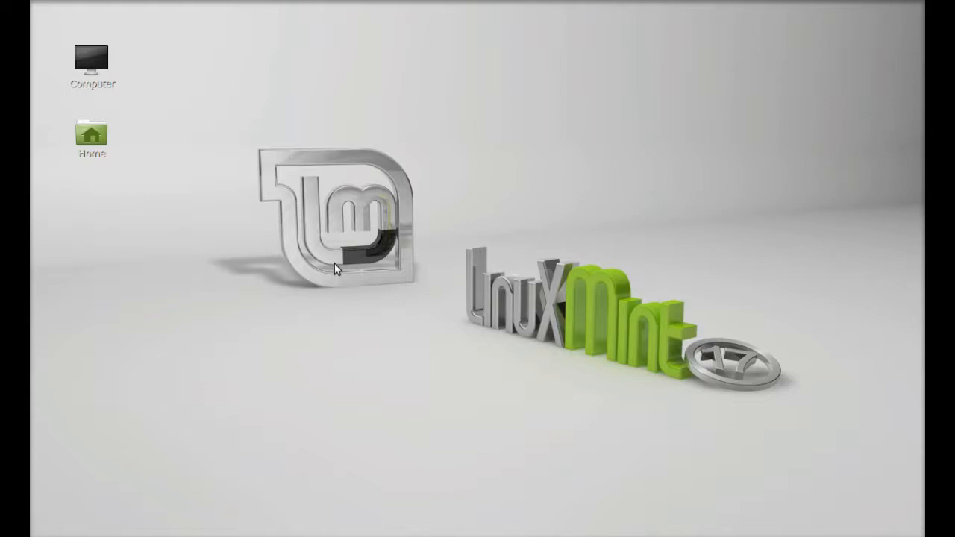
pyautogui.moveTo(336, 265)
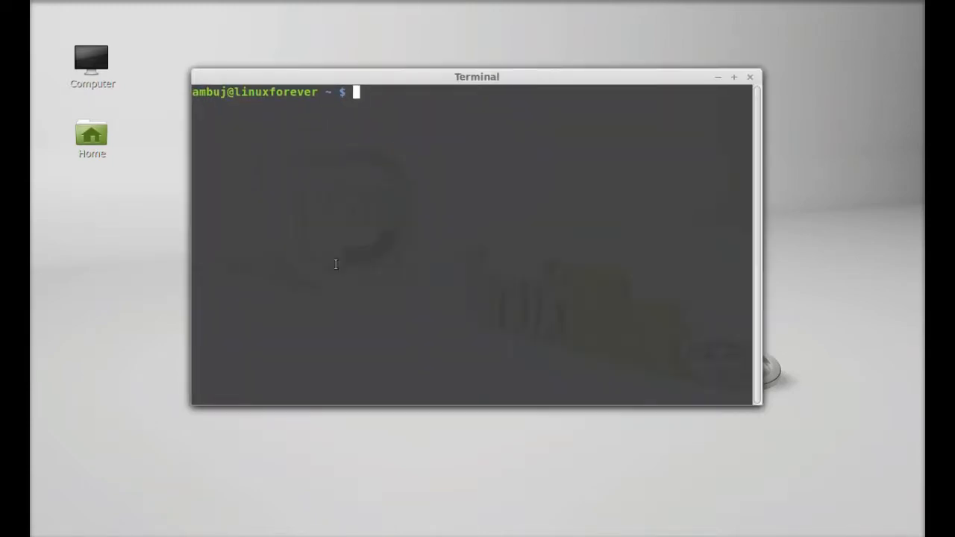
# - Run sudo add-apt-repository ppa:foobnix-team/foobnix-player to add the Foobnix PPA
pyautogui.write('sudo add-apt-repos')
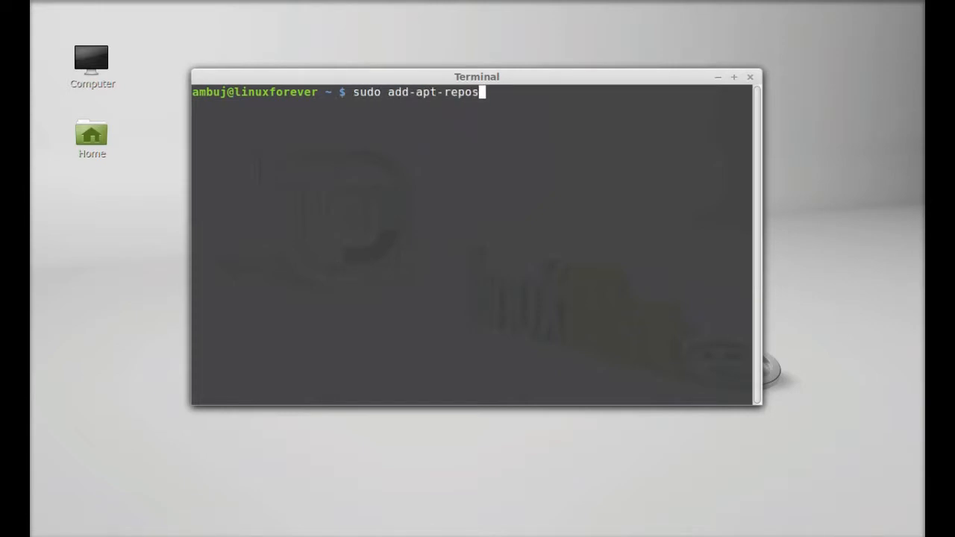
pyautogui.write('itory ppa:')
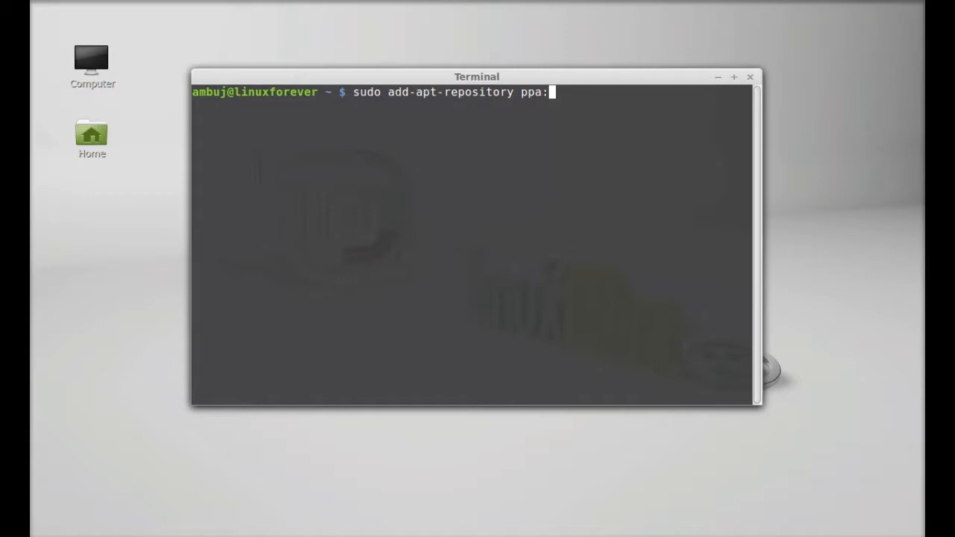
pyautogui.write('foob')
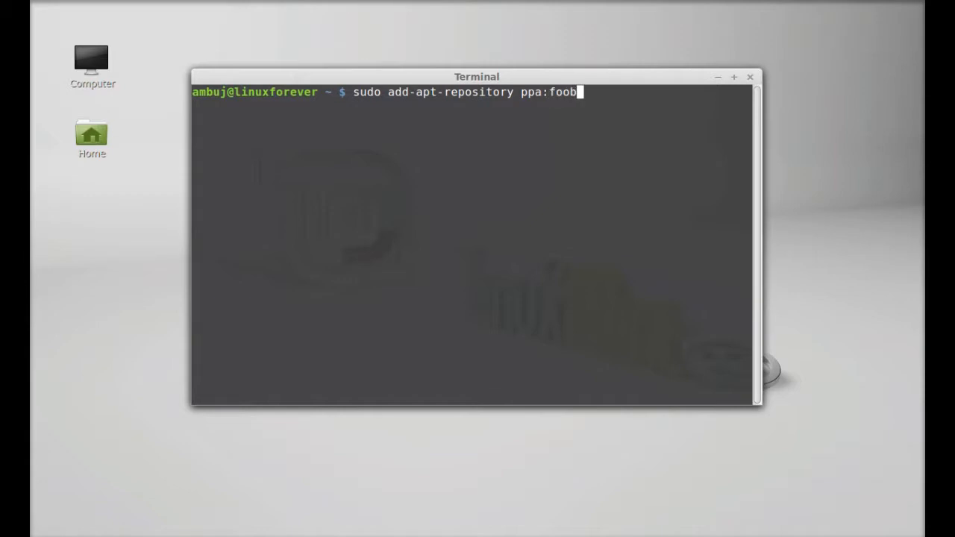
pyautogui.write('nix')
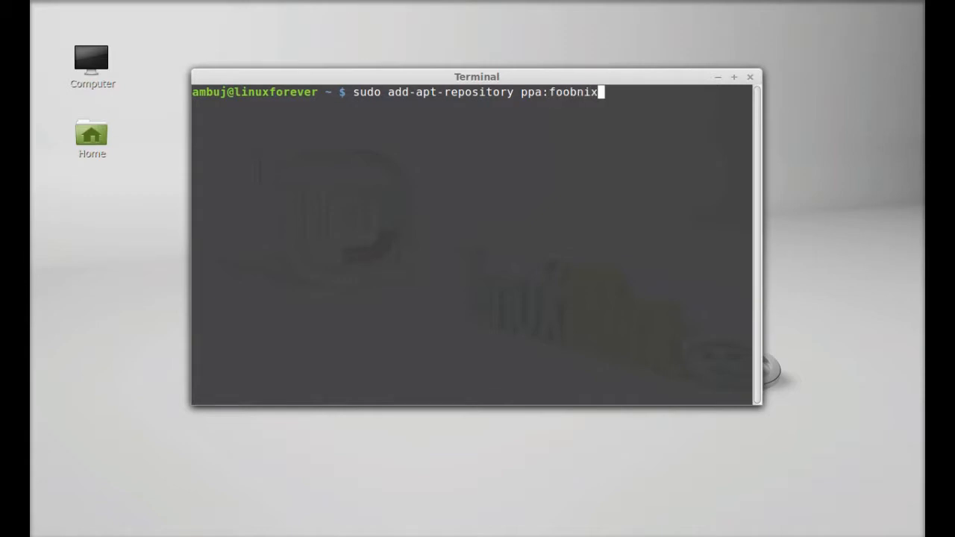
pyautogui.write('-team')
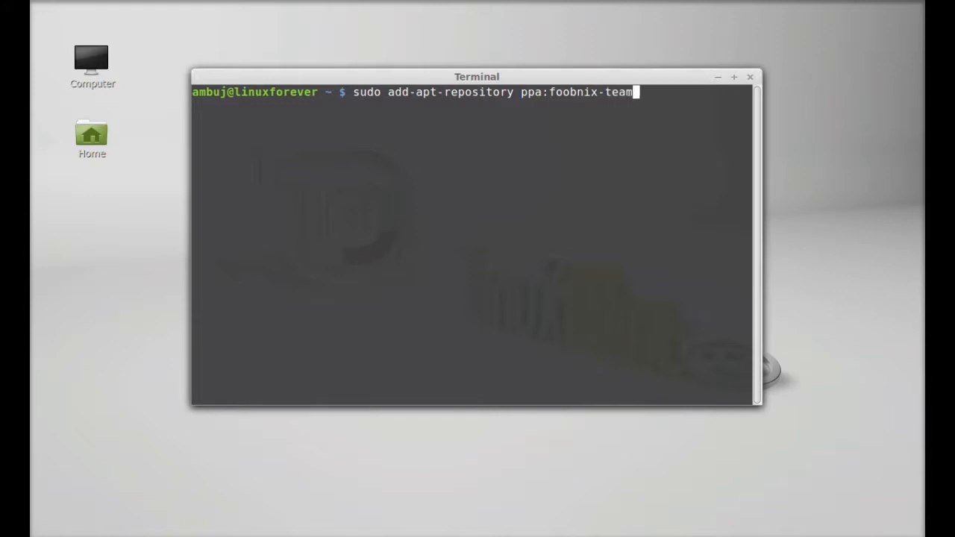
pyautogui.write('/')
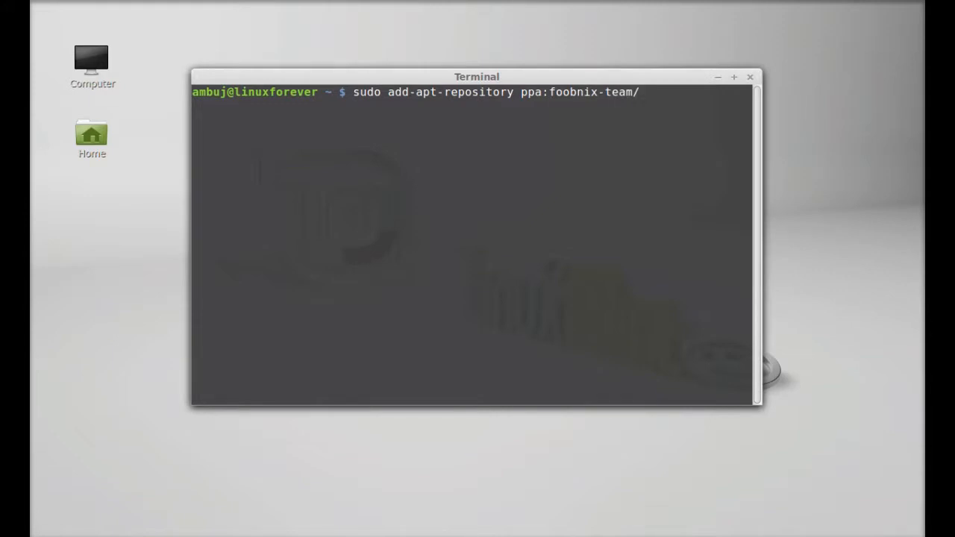
pyautogui.write('foobn')
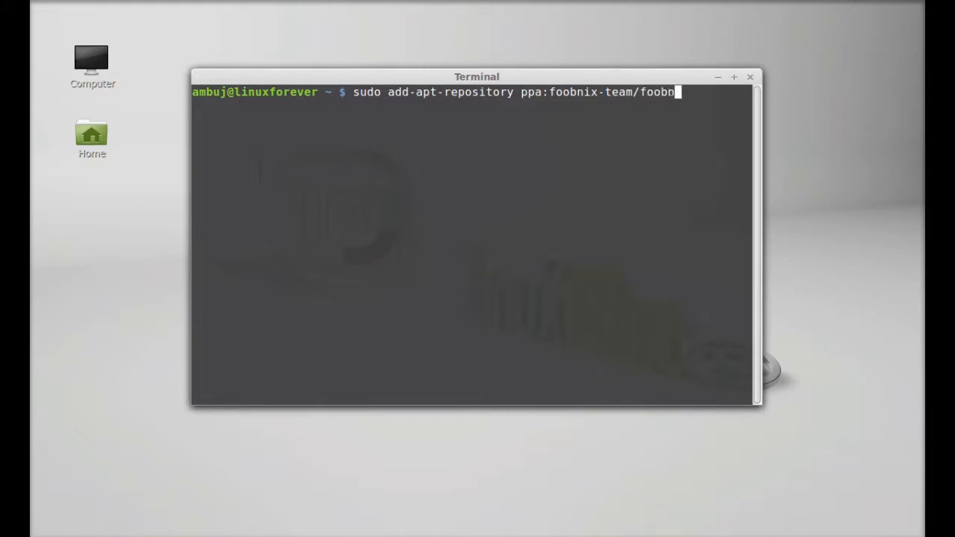
pyautogui.write('ix-p')
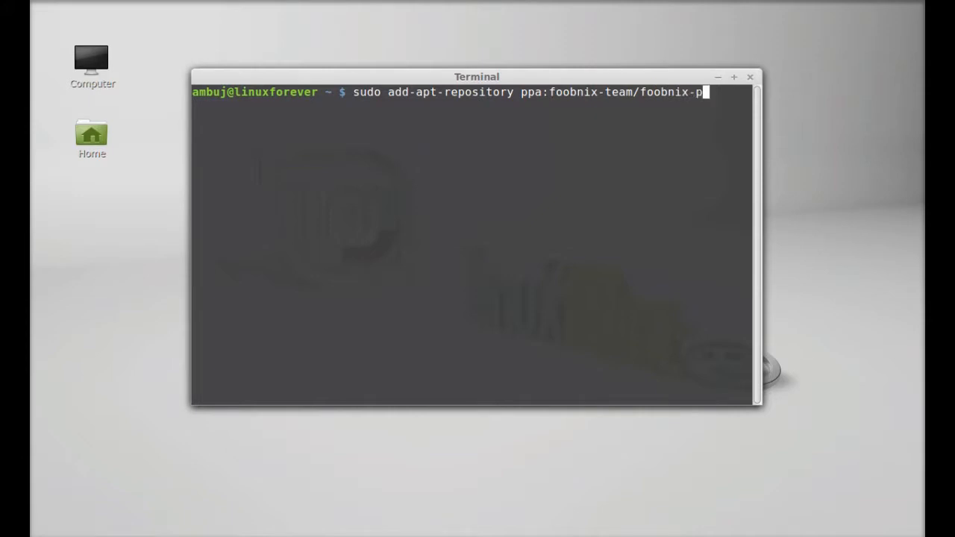
pyautogui.write('layer')
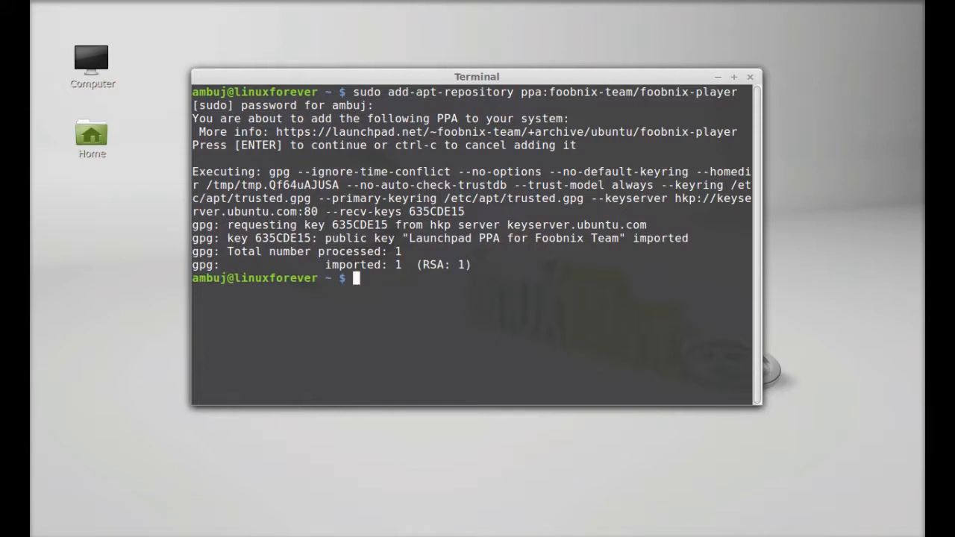
# - Refresh the package lists with sudo apt-get update
pyautogui.write('s')
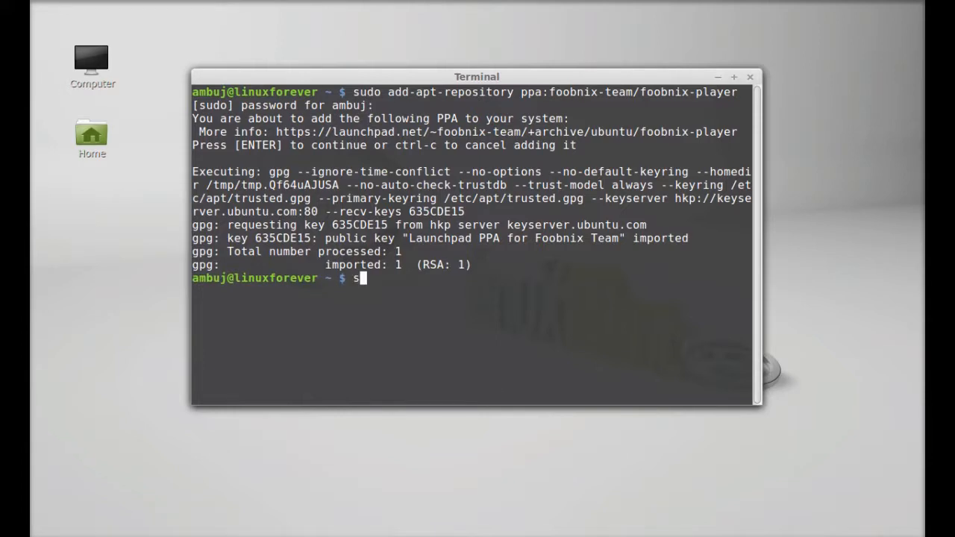
pyautogui.write('udo apt')
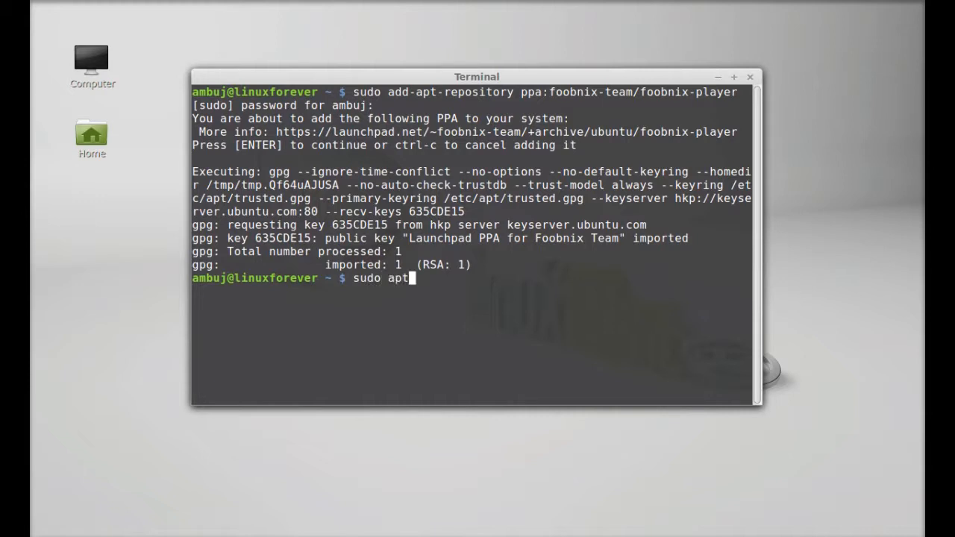
pyautogui.write('-get')
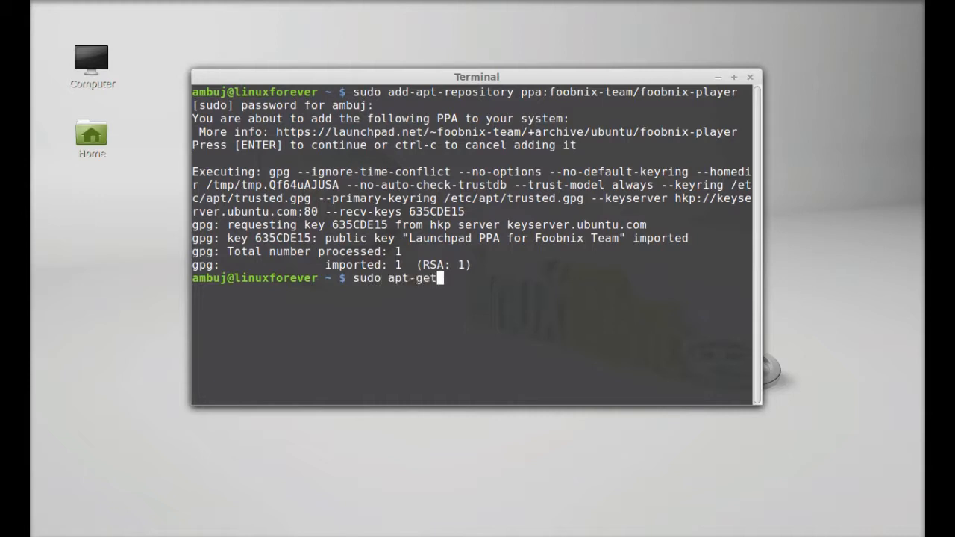
pyautogui.write('update')
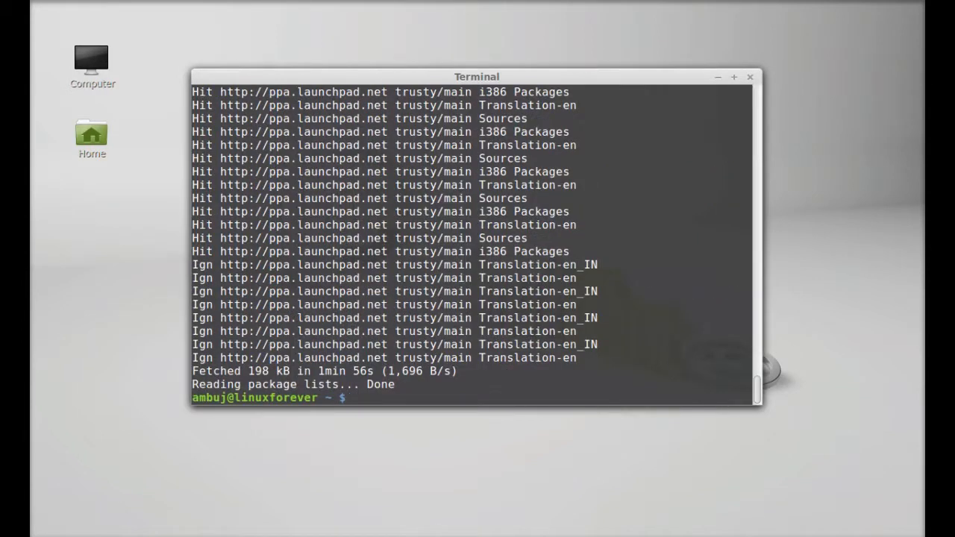
pyautogui.write('sudo apt-g')
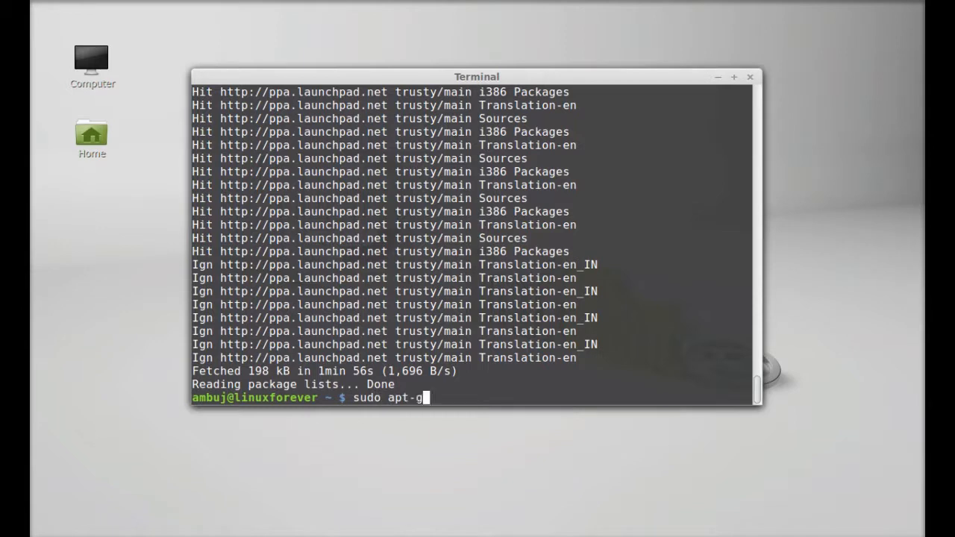
# - Run sudo apt-get install foobnix and answer y to confirm the installation
pyautogui.write('et insta')
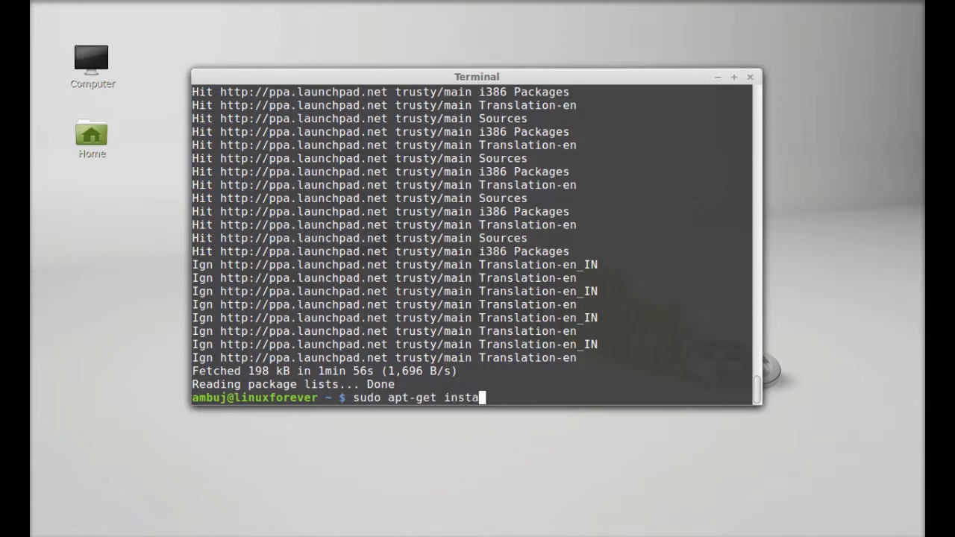
pyautogui.write('ll')
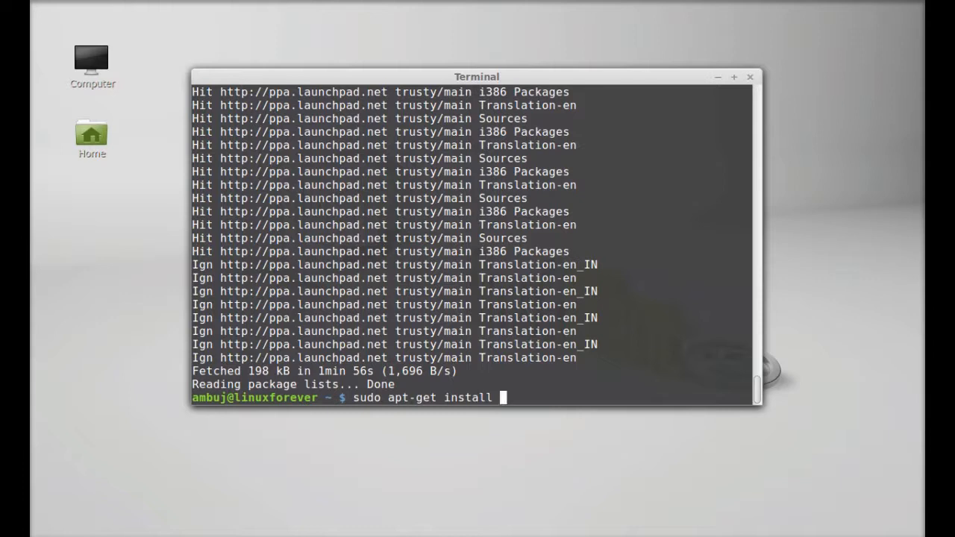
pyautogui.write('foob')
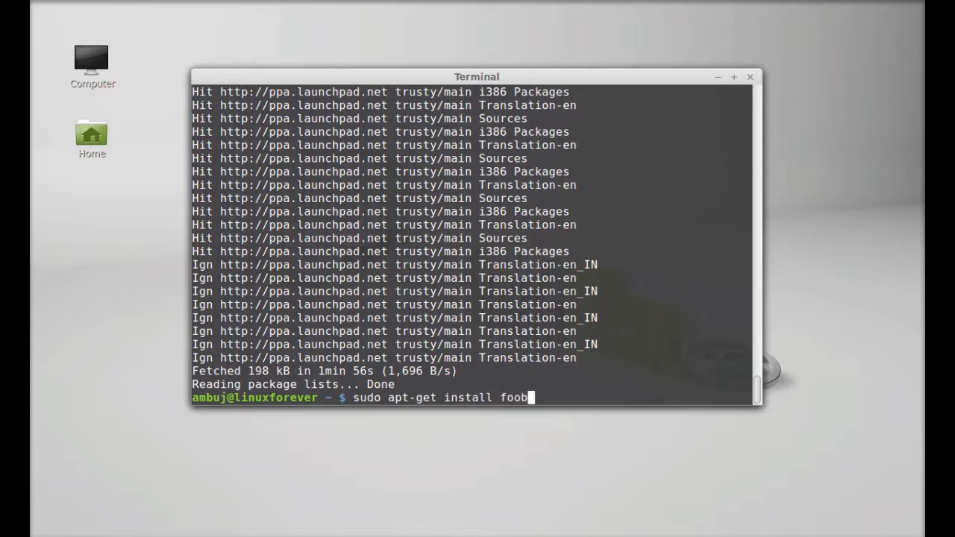
pyautogui.write('nix')
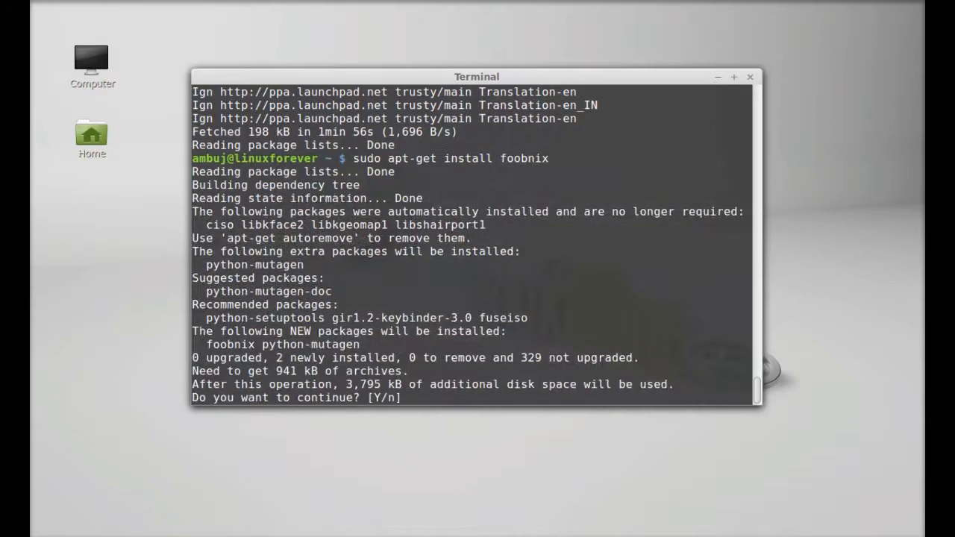
pyautogui.write('y')
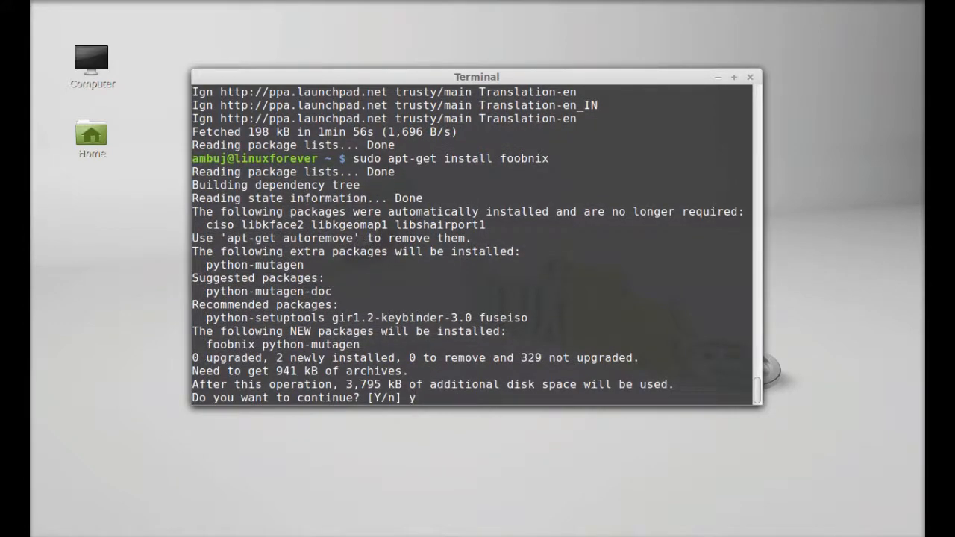
pyautogui.press('Return')
pyautogui.write('f')
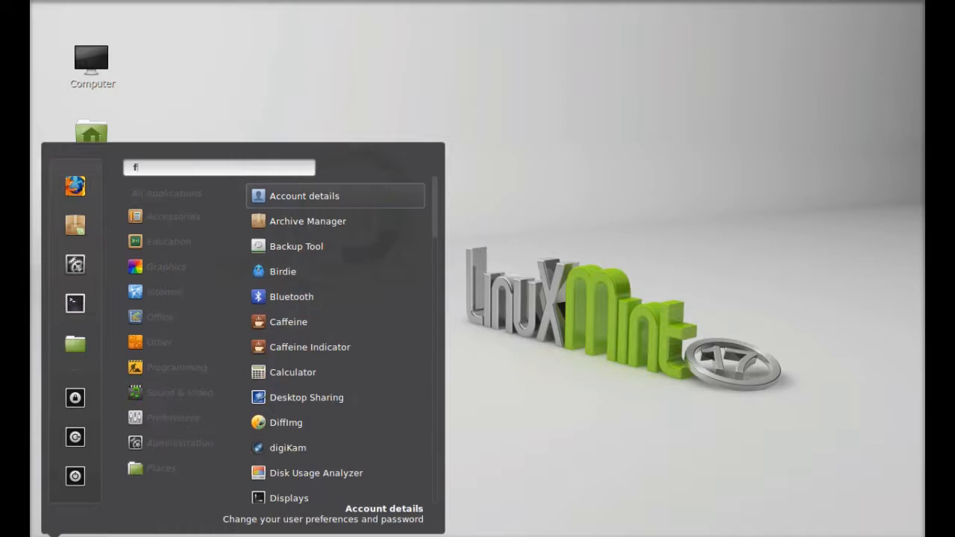
# - Search the Cinnamon menu for 'foobnix' to launch the player
pyautogui.write('oobni')
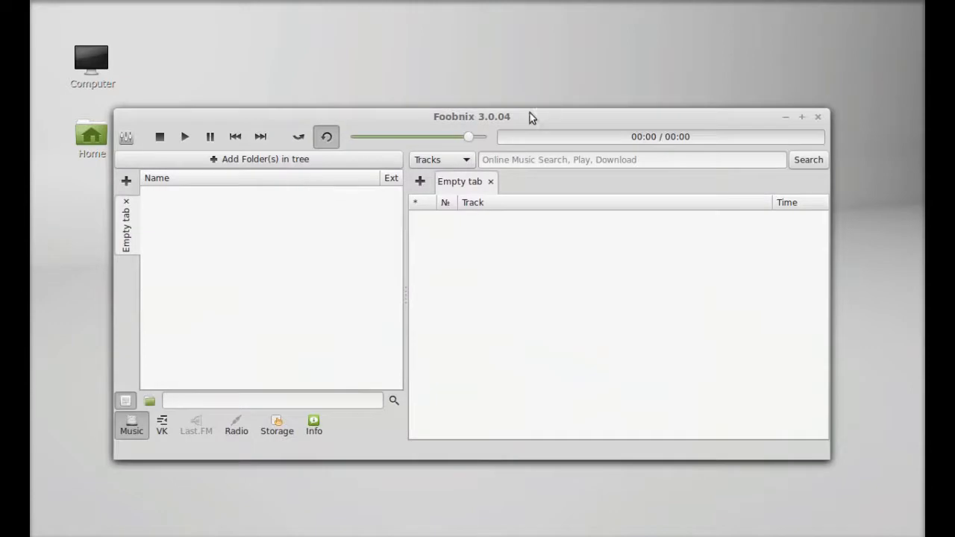
pyautogui.moveTo(485, 127)
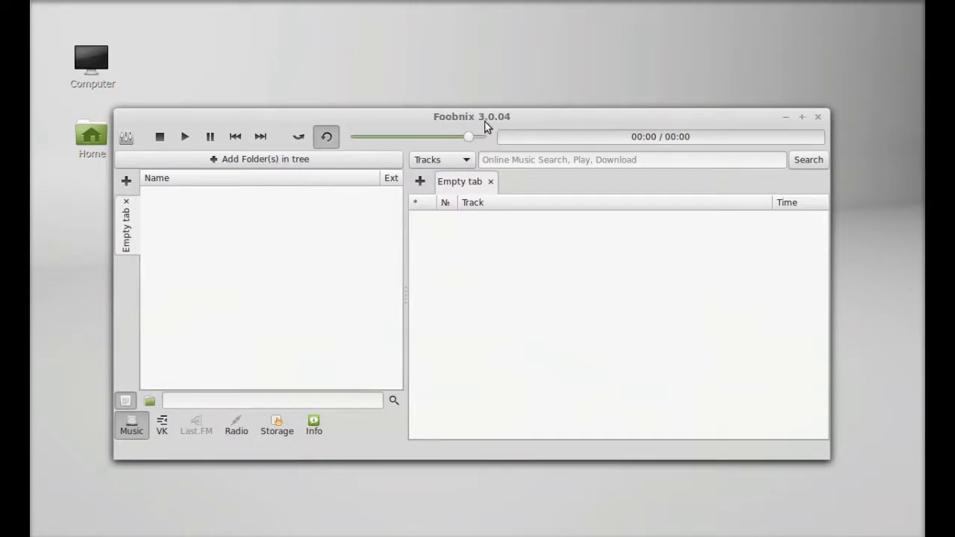
pyautogui.moveTo(203, 230)
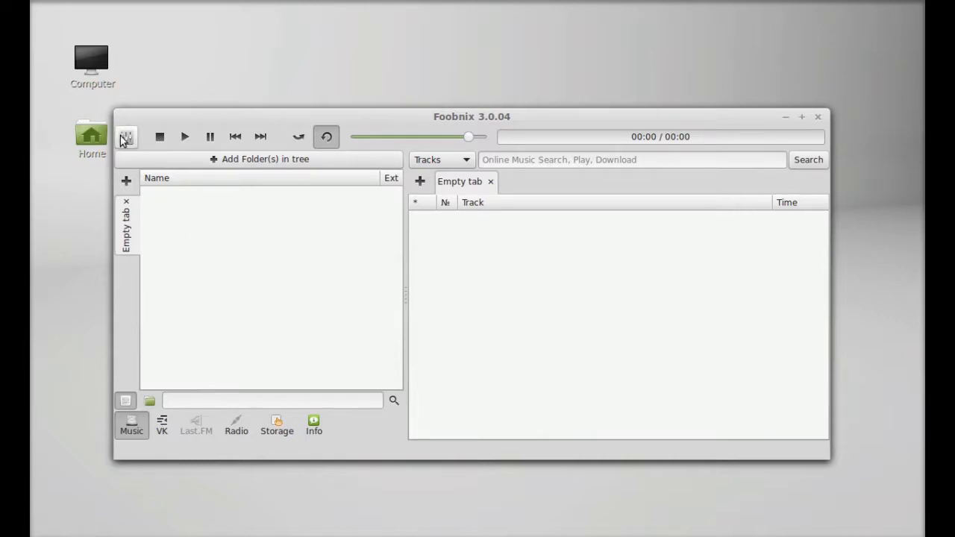
pyautogui.click(126, 137)
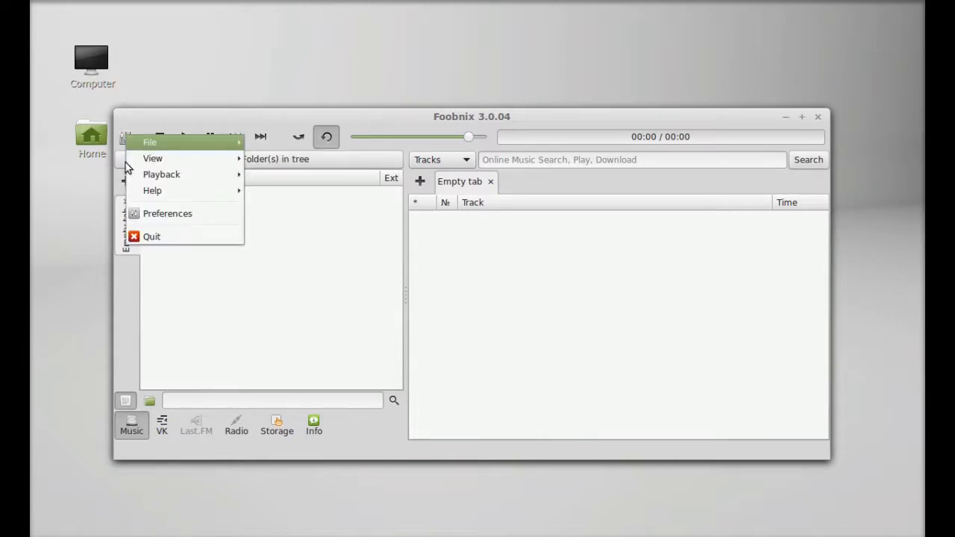
pyautogui.click(167, 214)
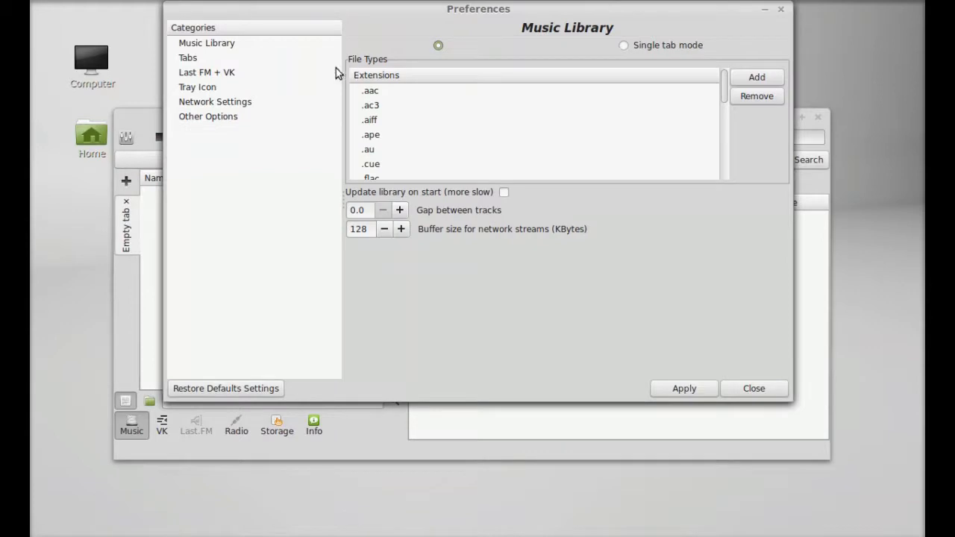
pyautogui.click(187, 57)
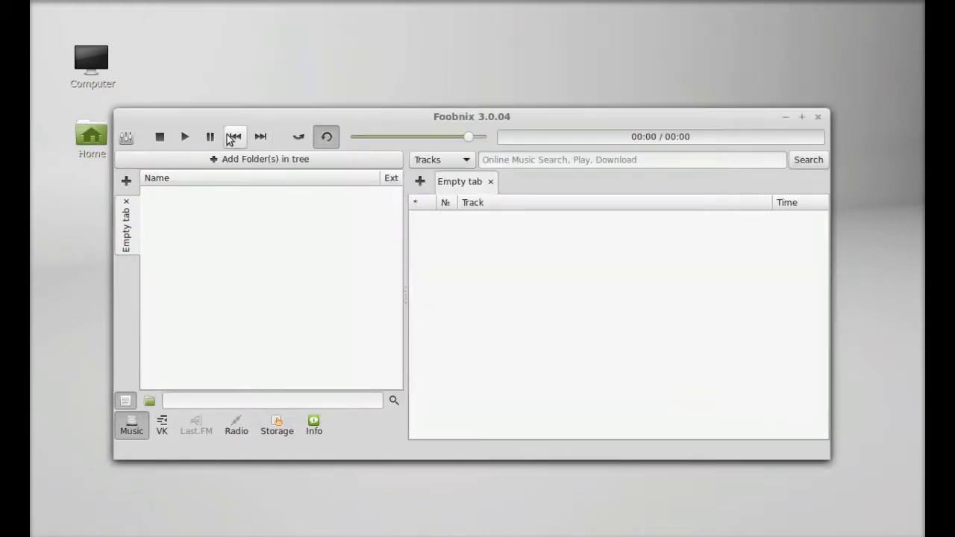
pyautogui.moveTo(341, 201)
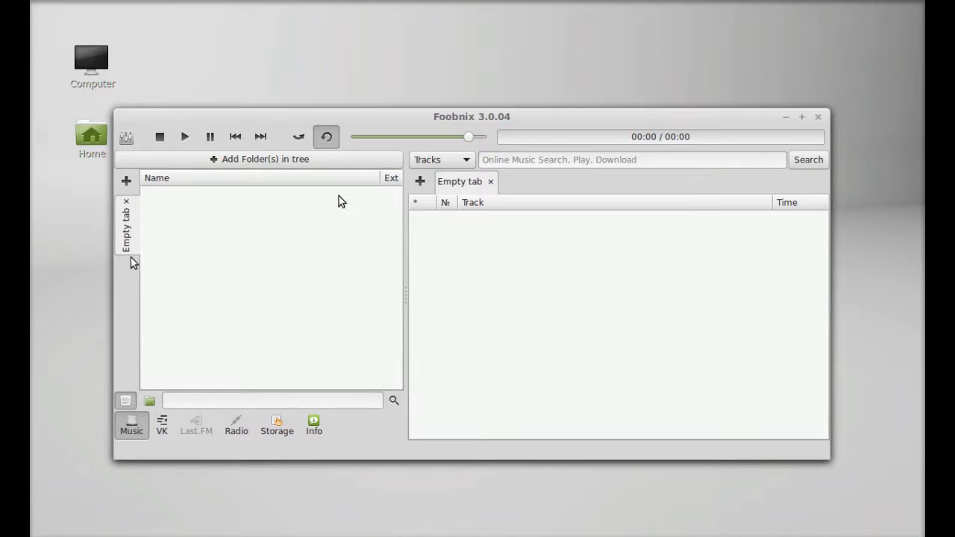
pyautogui.moveTo(265, 159)
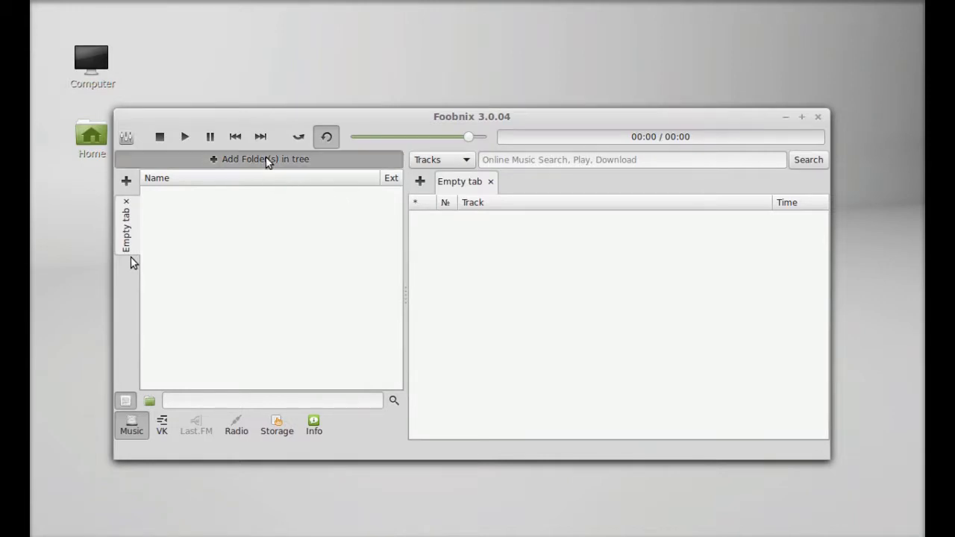
# - Add the Citylights, Highway and Humpty-Sharma-Ki-Dulhania folders from Music to the Foobnix tree
pyautogui.click(265, 159)
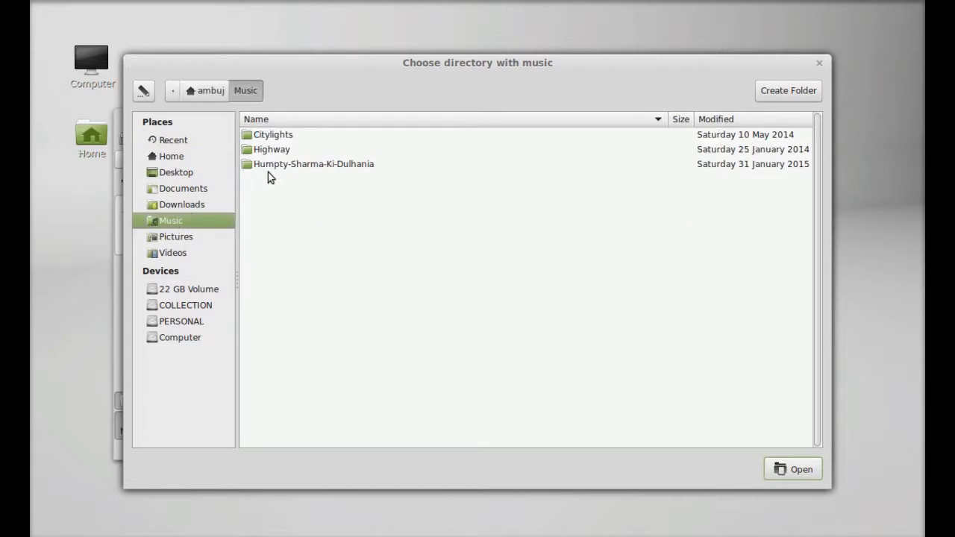
pyautogui.click(273, 134)
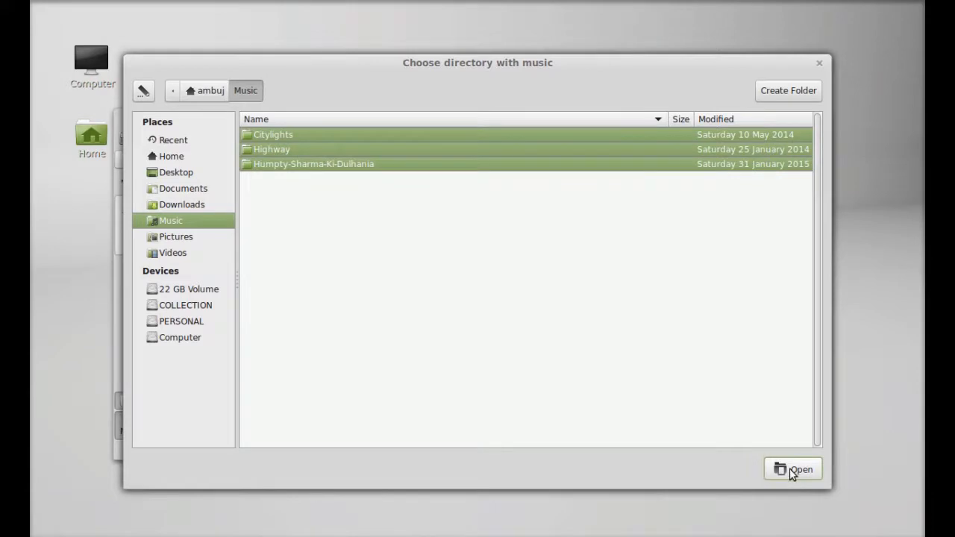
pyautogui.click(793, 468)
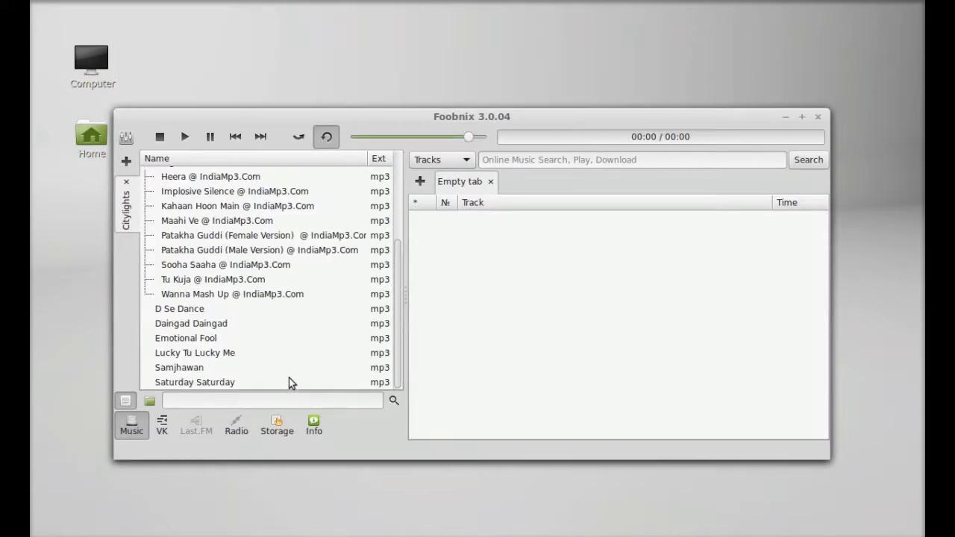
# - Play 'Saturday Saturday' from the tree, then close the Foobnix window
pyautogui.doubleClick(194, 382)
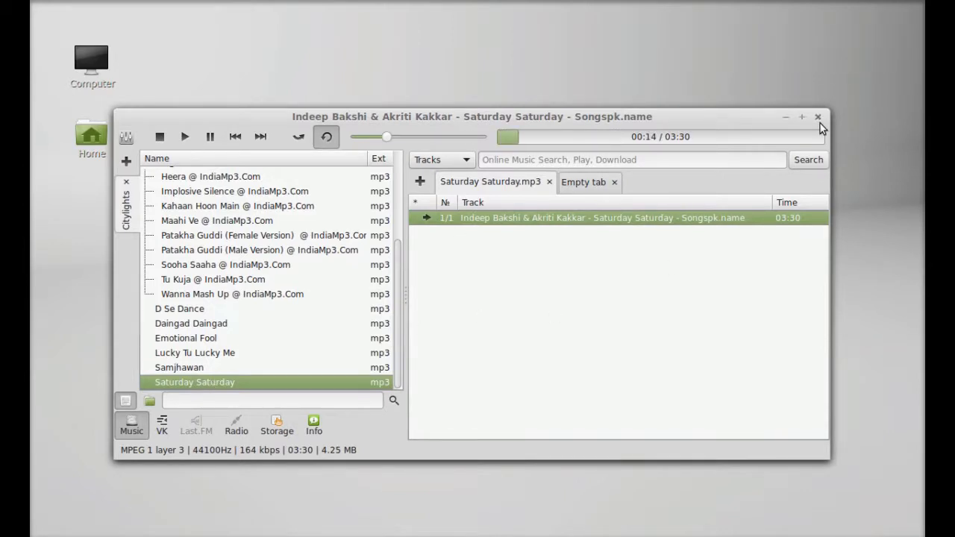
pyautogui.click(818, 117)
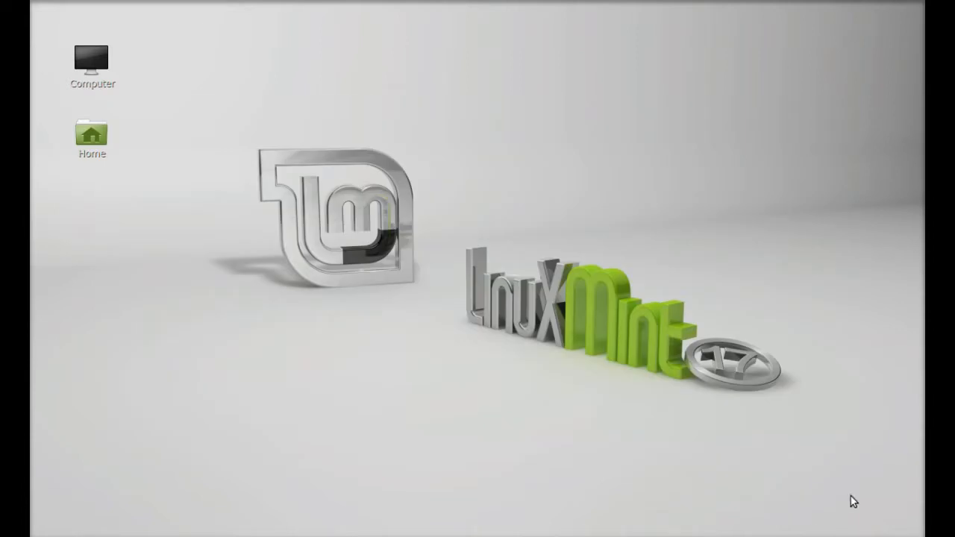
pyautogui.moveTo(839, 471)
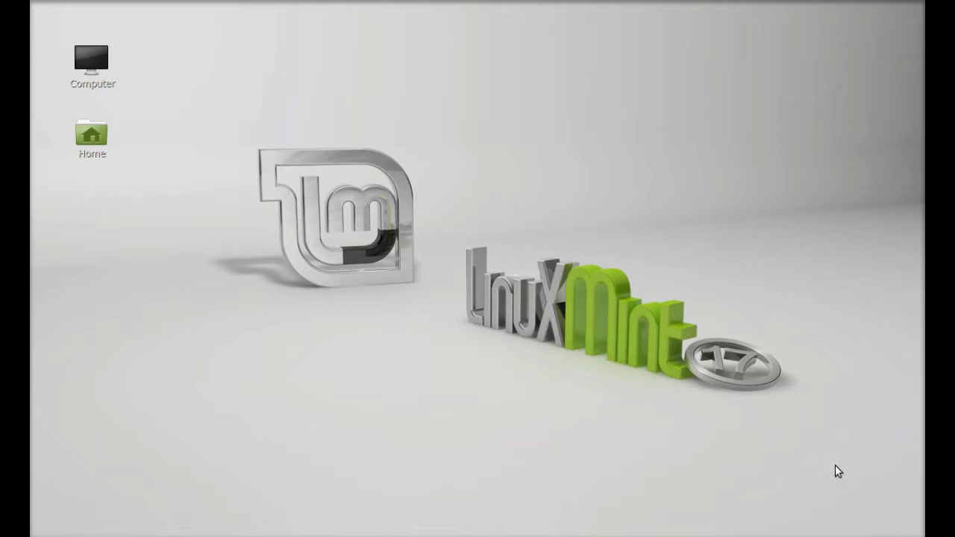
pyautogui.moveTo(839, 481)
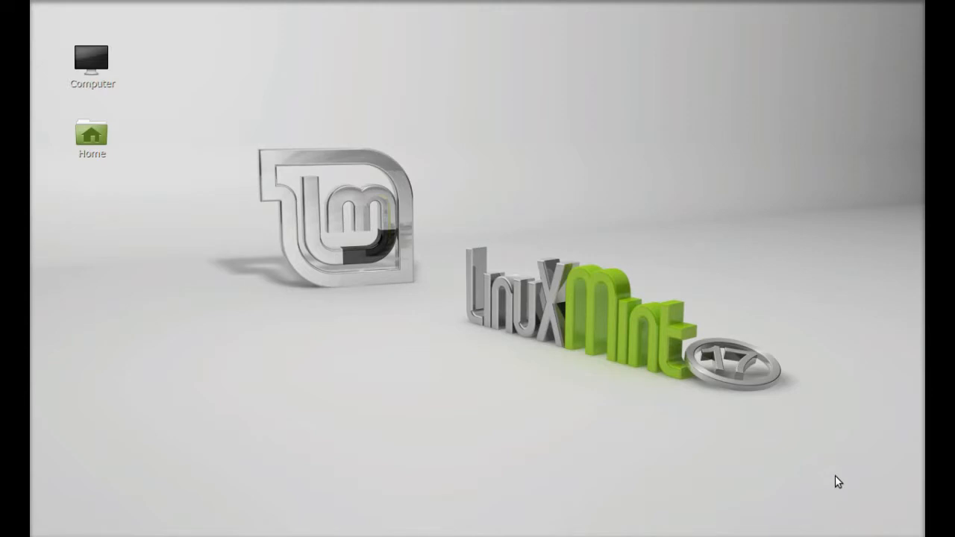